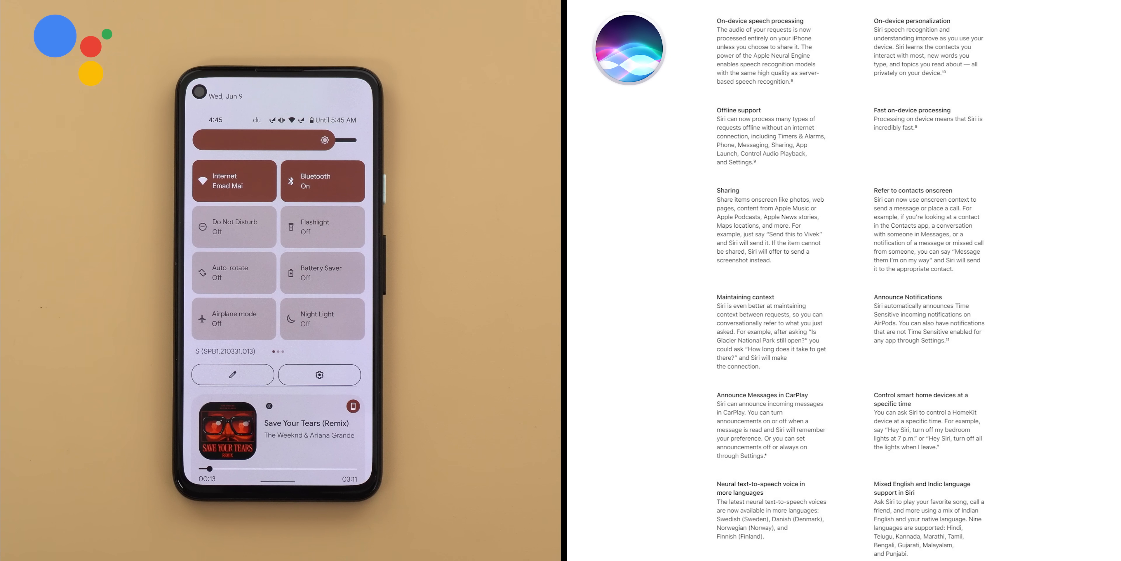
- Scroll the iOS 15 release notes down to the Siri improvements list (on-device processing, offline support)
{"action": "scroll", "scroll_direction": "down", "scroll_amount": 3}
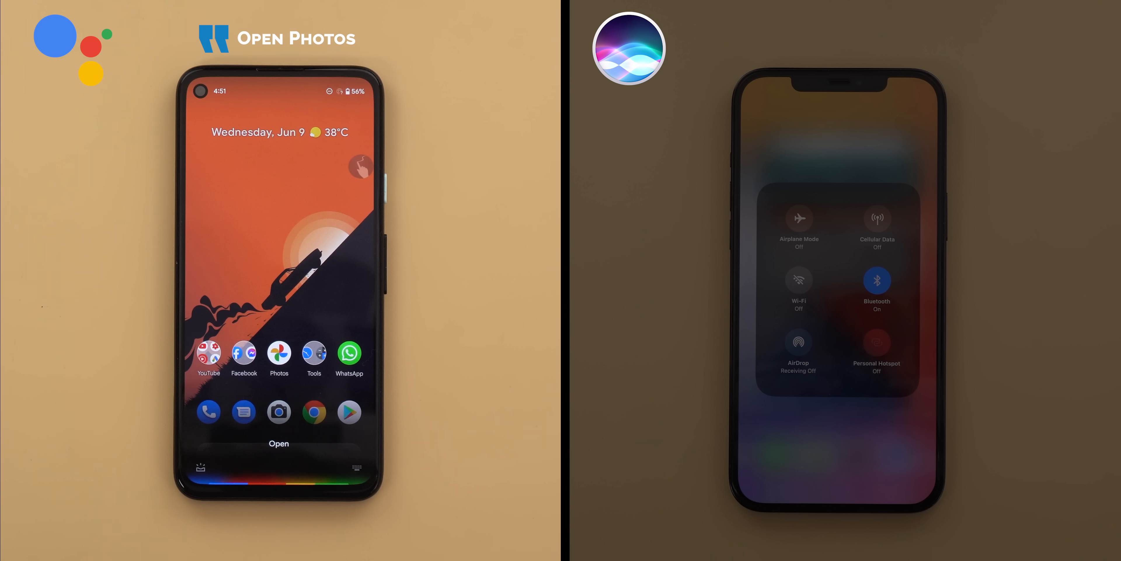
- Have Google Assistant open Photos, call my other number, end the call, then draft a text to that number
{"action": "left_click", "coordinate": [278, 354]}
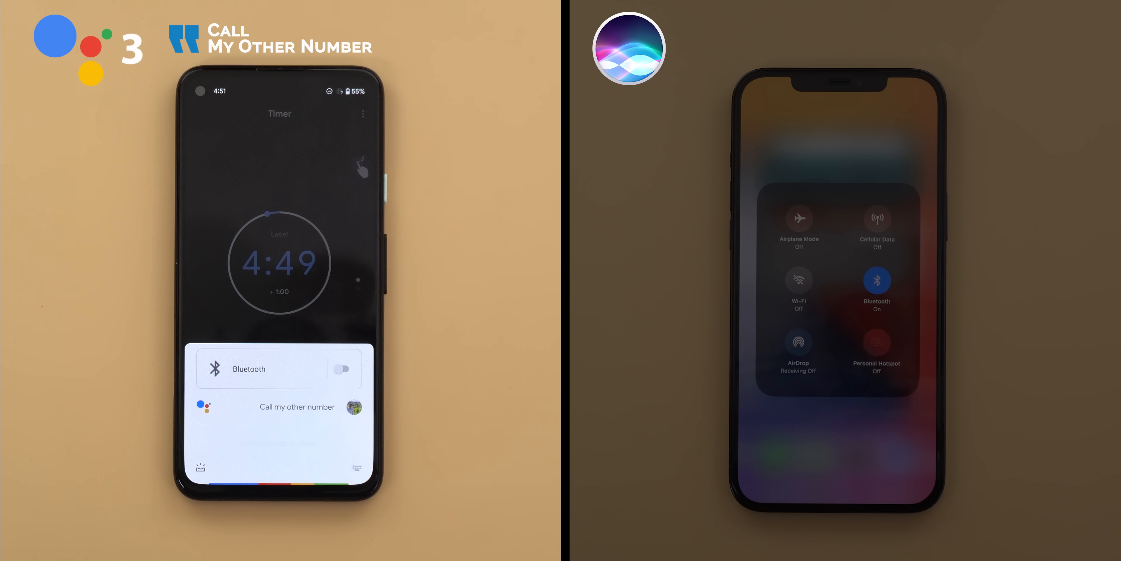
{"action": "left_click", "coordinate": [296, 406]}
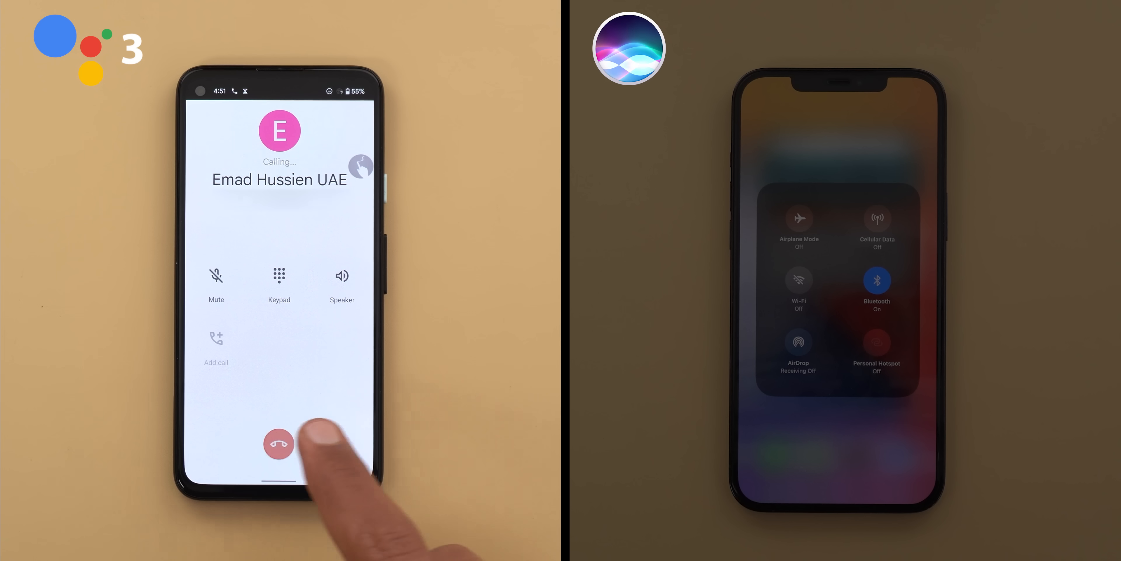
{"action": "left_click", "coordinate": [280, 443]}
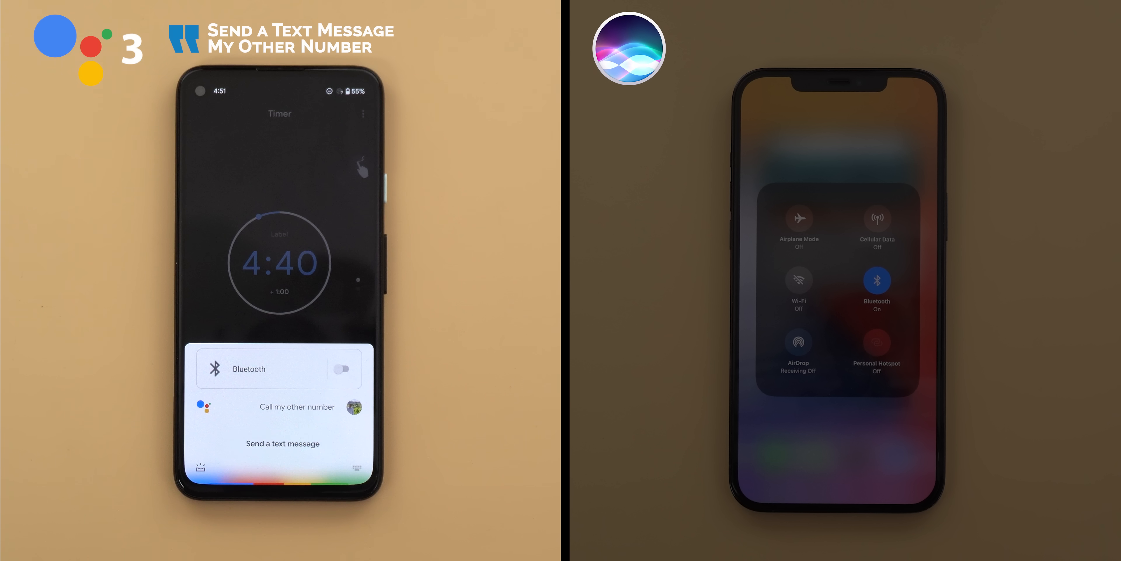
{"action": "left_click", "coordinate": [283, 444]}
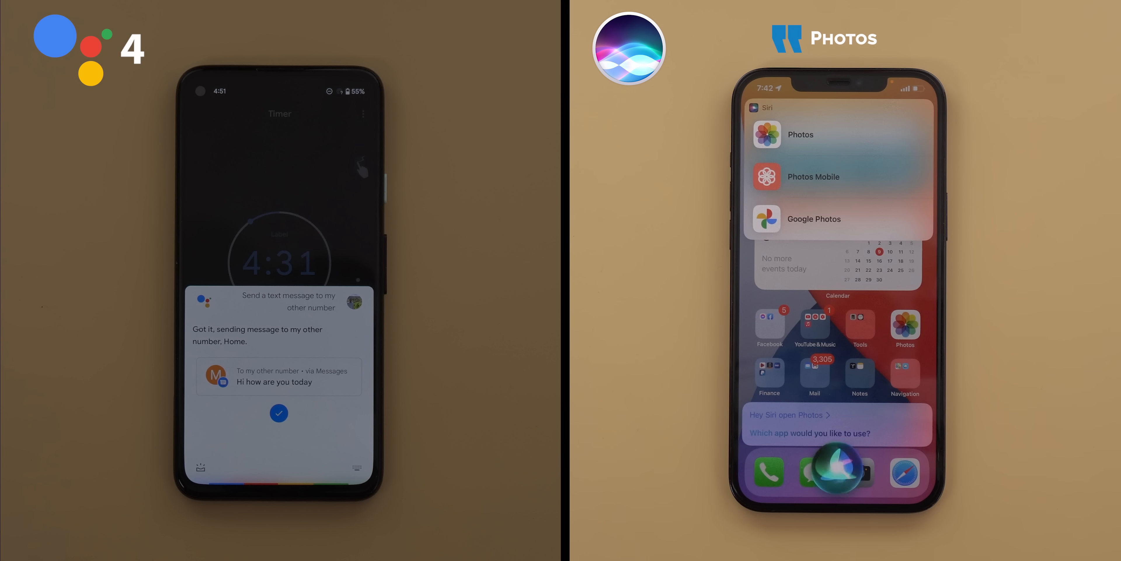
- Pick Photos from Siri's app choices, then have Siri call My Other Number
{"action": "left_click", "coordinate": [801, 134]}
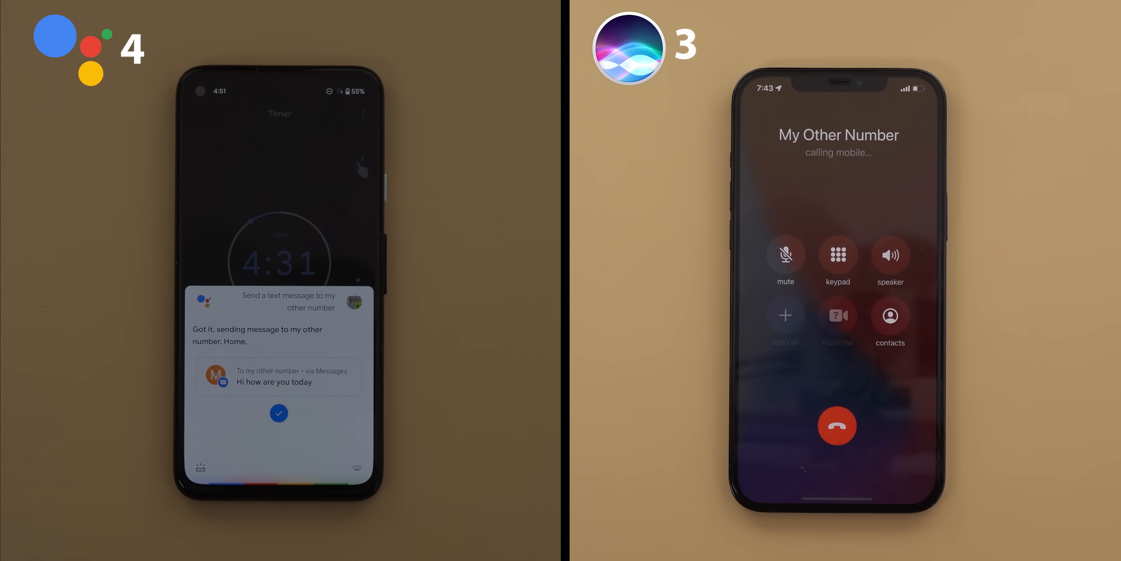
{"action": "left_click", "coordinate": [838, 426]}
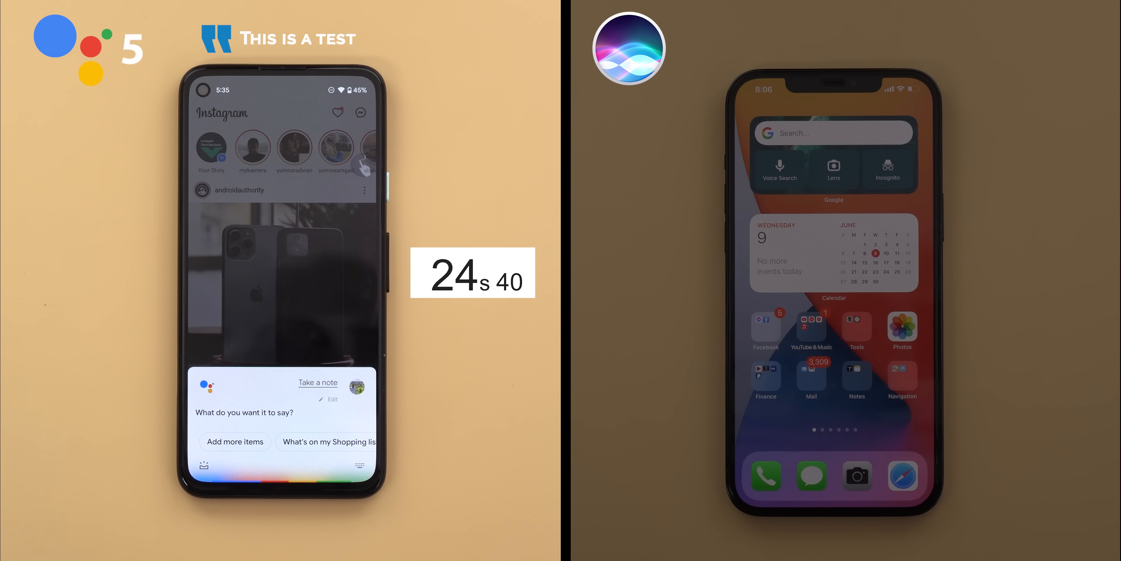
- Dictate the note content 'This is a test' to Google Assistant's new note
{"action": "type", "text": "This is the ti"}
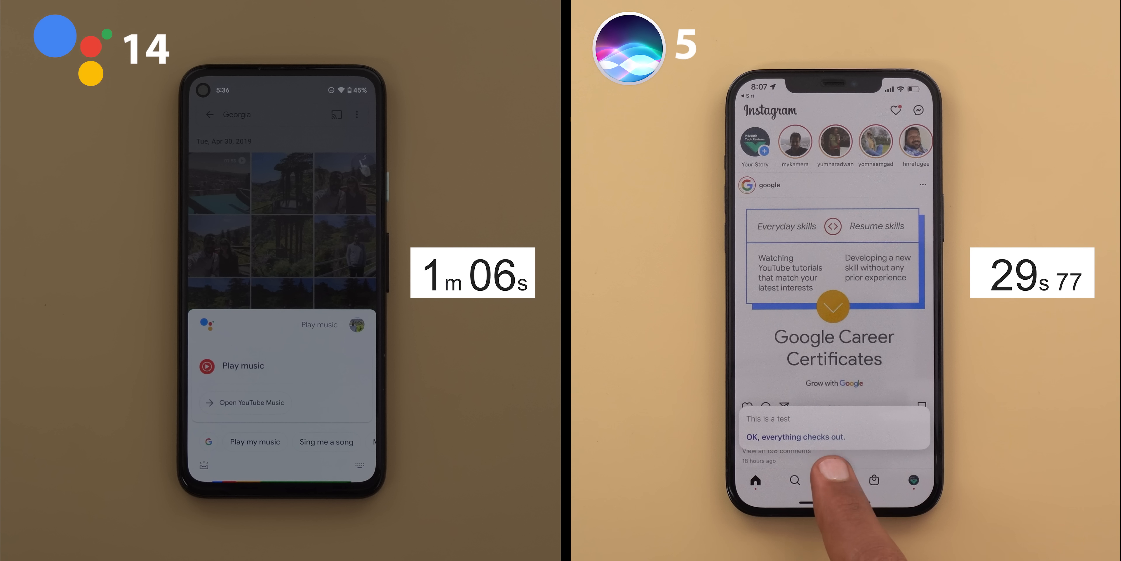
- Invoke Siri and ask to increase brightness by 5%, which returns an error
{"action": "left_click", "coordinate": [834, 476]}
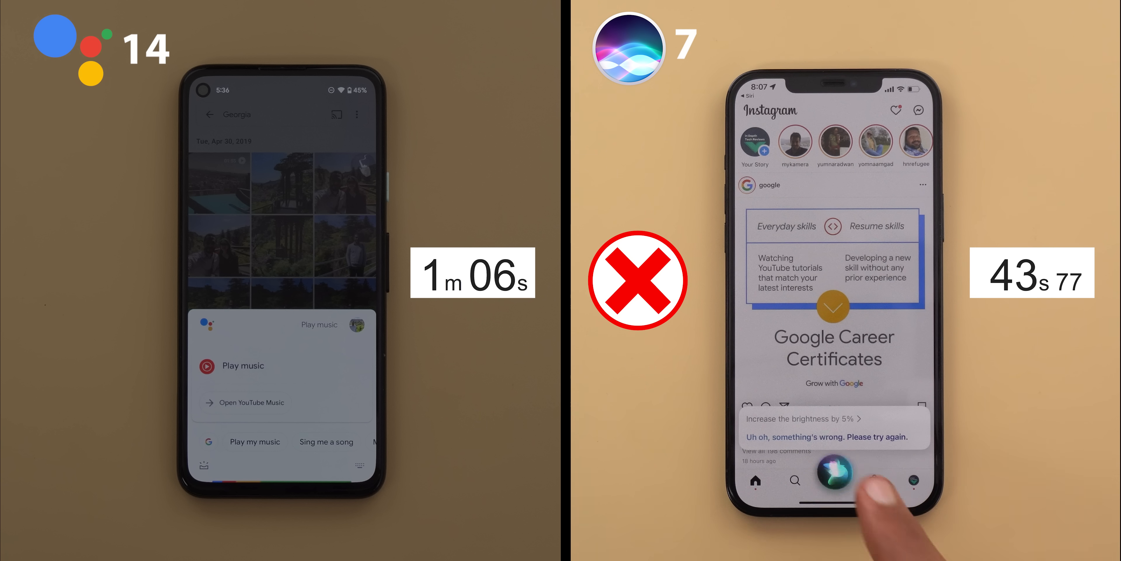
{"action": "left_click", "coordinate": [833, 472]}
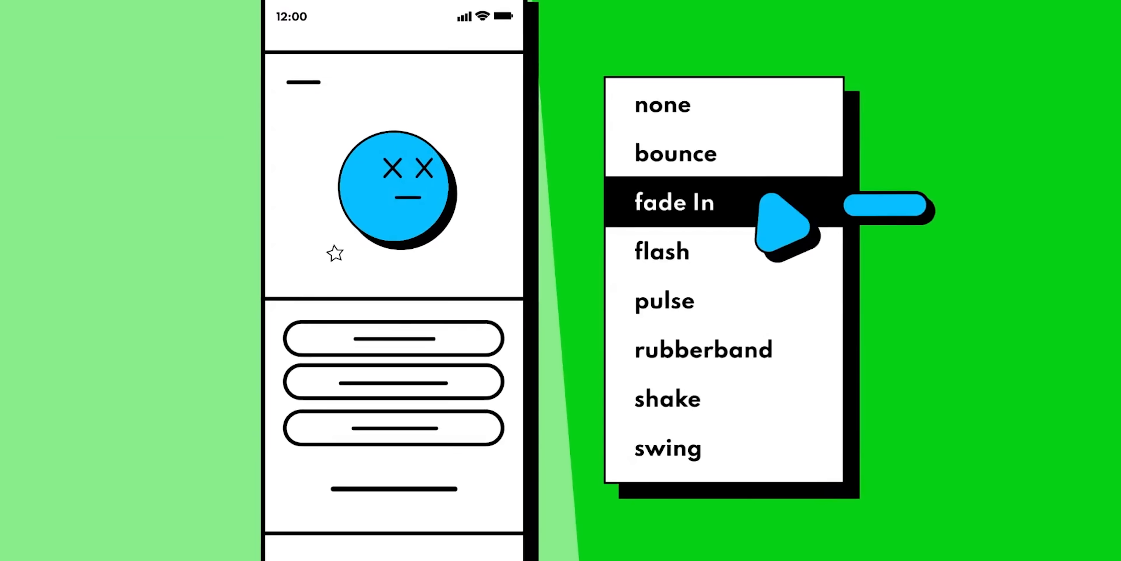
- Select the 'fade In' animation in Mockitt's interaction panel for the prototype element
{"action": "left_click", "coordinate": [662, 251]}
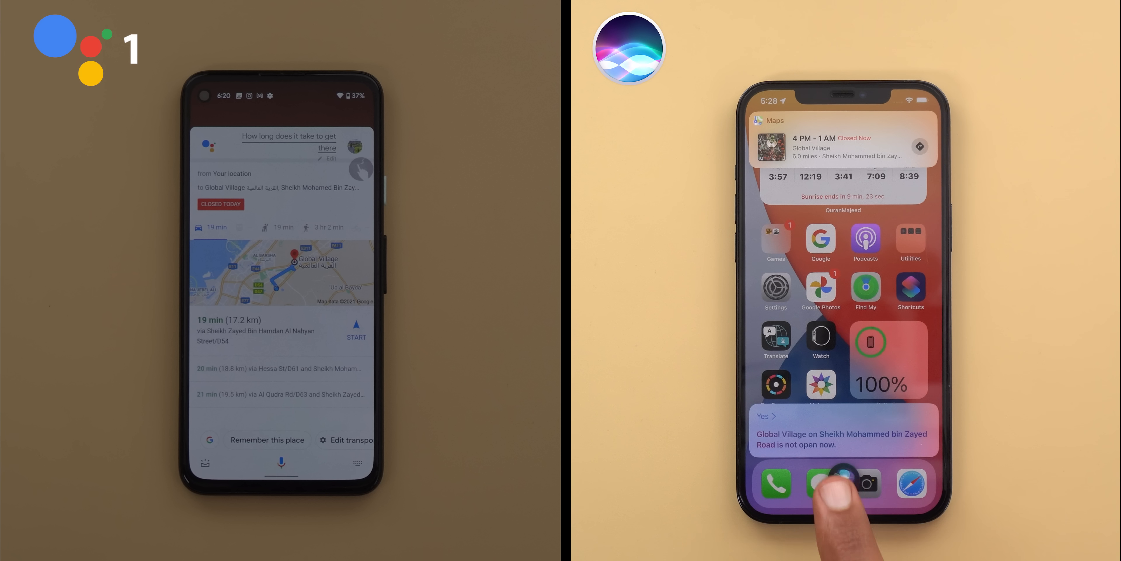
- Invoke Siri to ask how long it takes to get to Global Village
{"action": "left_click", "coordinate": [843, 483]}
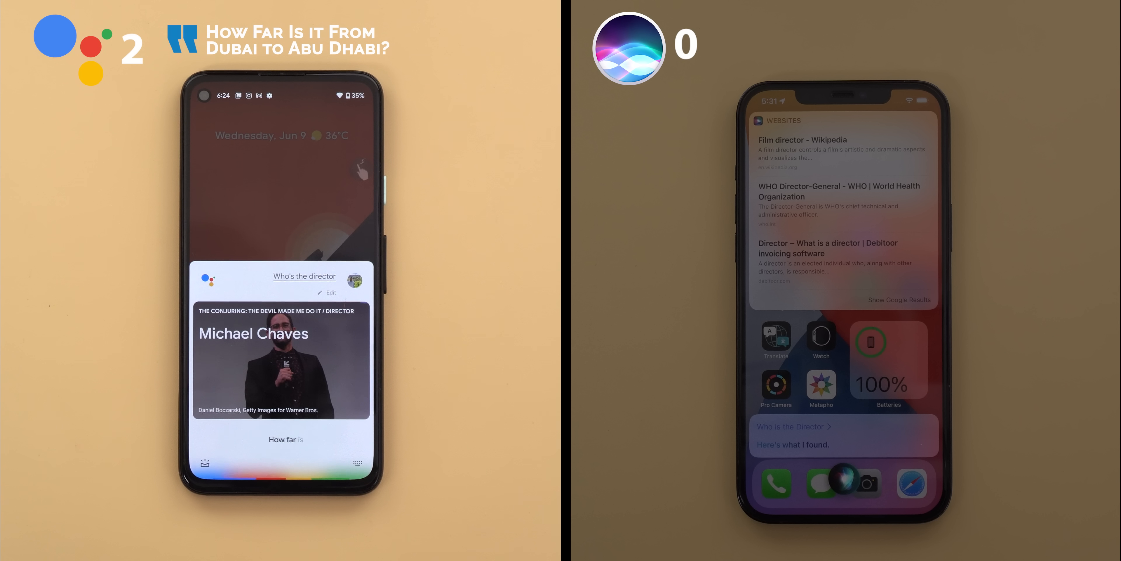
- Ask both assistants 'How far is it from Dubai to Abu Dhabi?' and invoke Siri for the Ajman follow-up
{"action": "type", "text": "How far is it from Dubai to Abu Dhabi"}
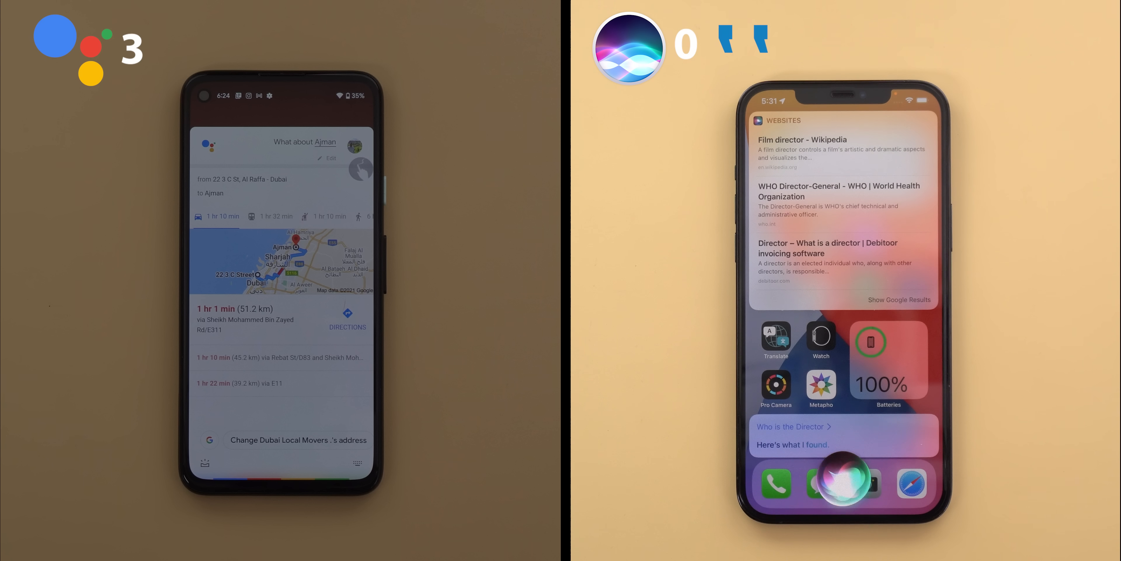
{"action": "type", "text": "How far is it from Dubai to Abu Dhabi?"}
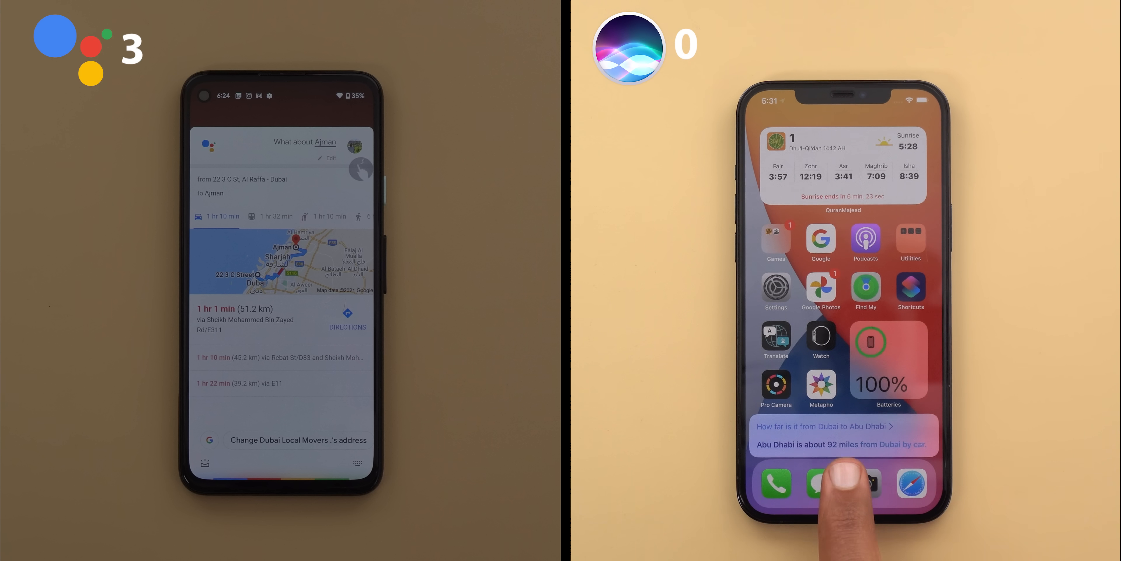
{"action": "left_click", "coordinate": [845, 493]}
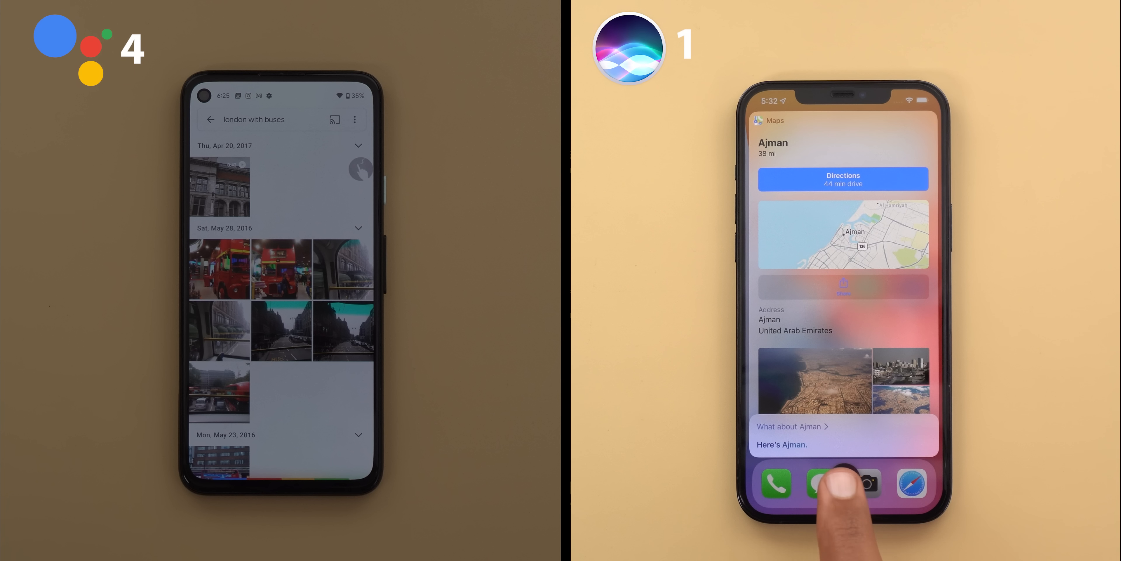
- Invoke Siri to ask 'What about Ajman?' while Google shows London bus photos
{"action": "left_click", "coordinate": [843, 483]}
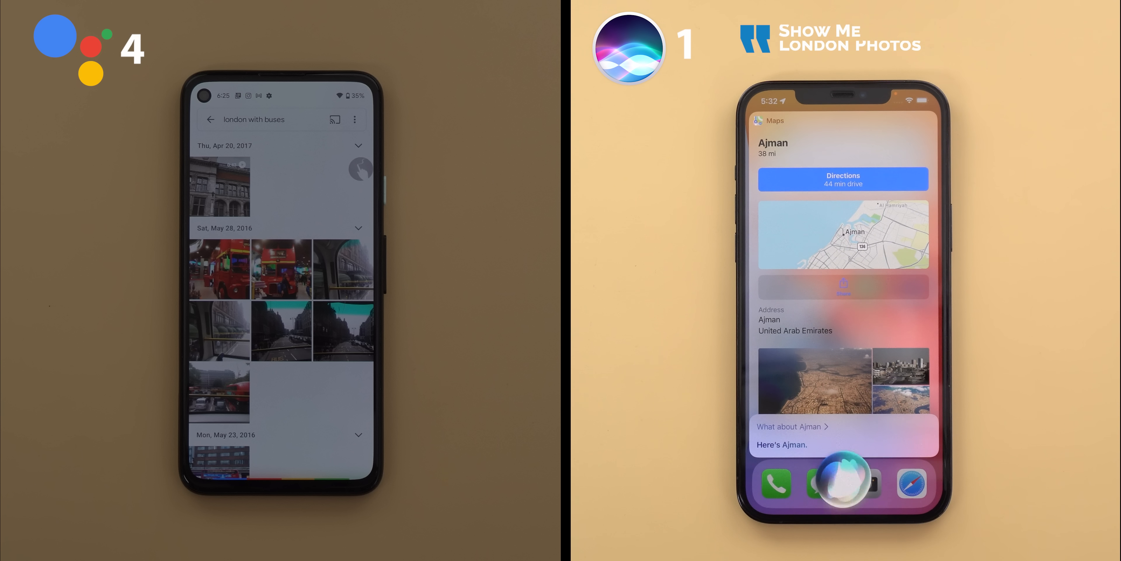